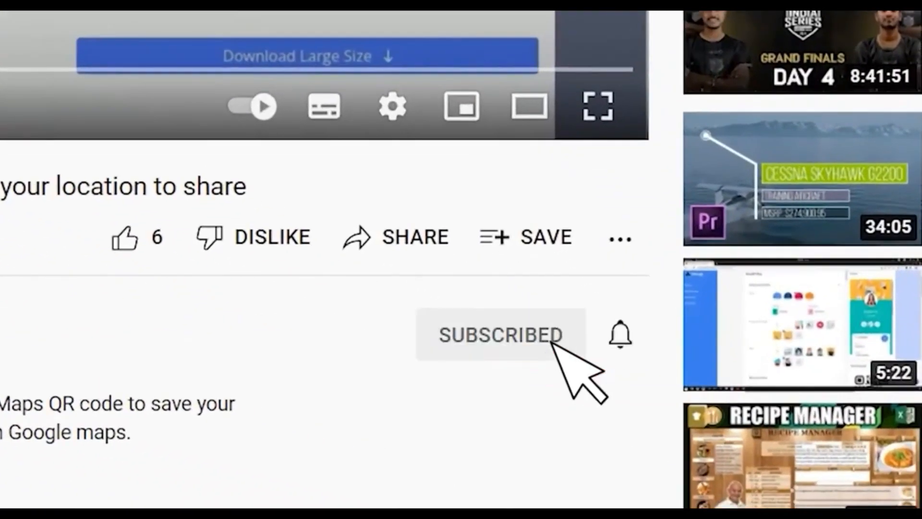
# Subscribe to the YouTube channel that posted the video being watched
pyautogui.click(620, 335)
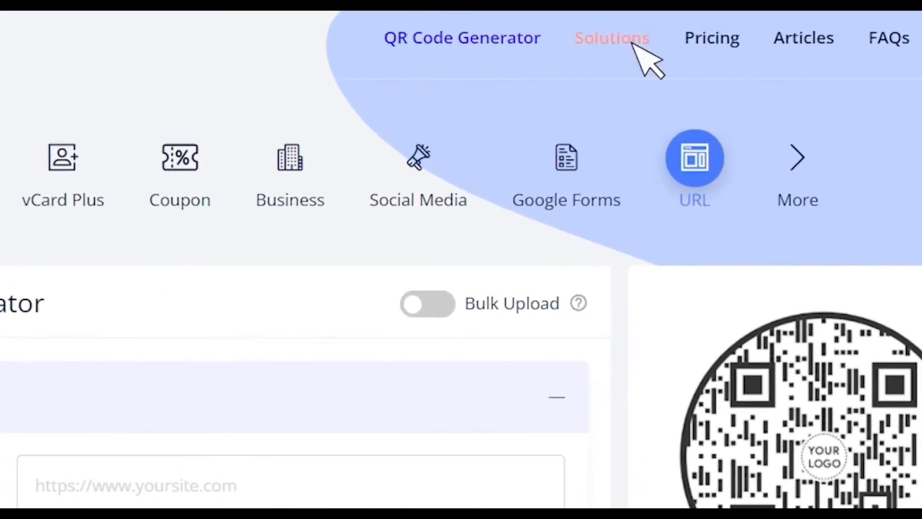
# Enable Bulk Upload for vCard Plus and save the sample bulk-upload spreadsheet
pyautogui.click(611, 38)
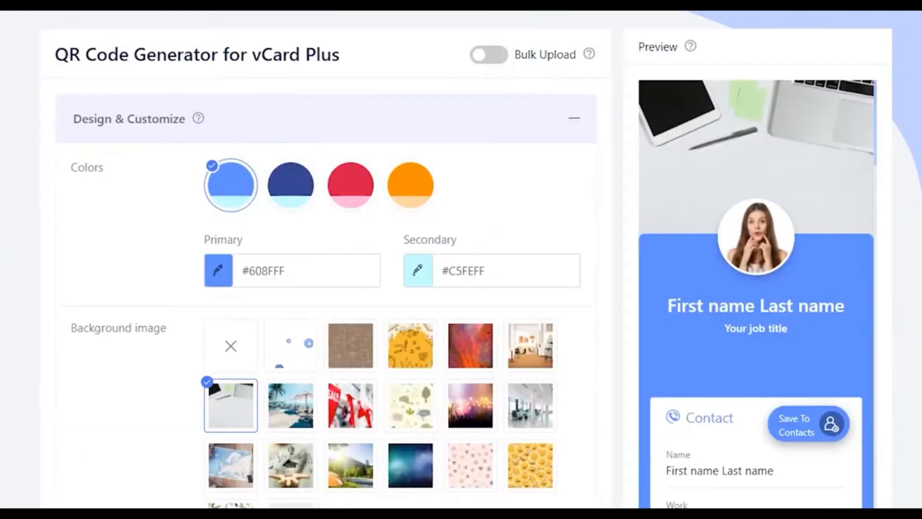
pyautogui.click(487, 55)
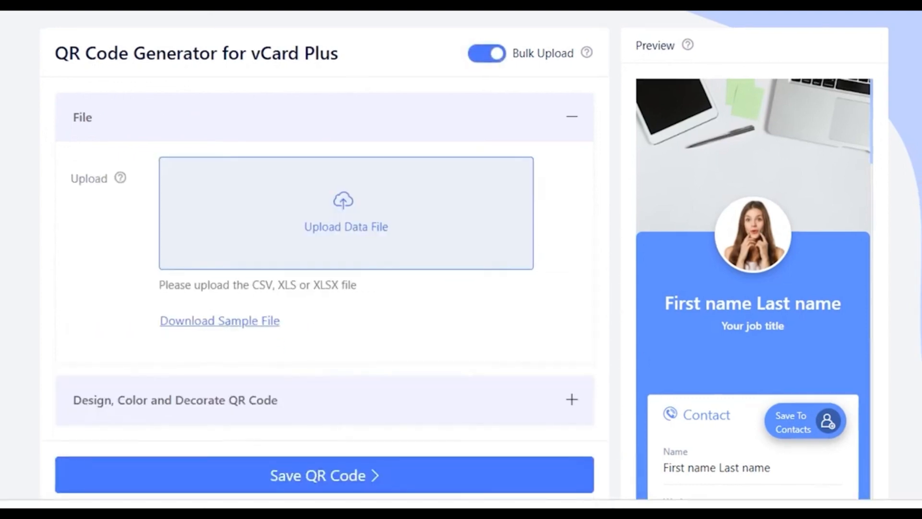
pyautogui.click(219, 321)
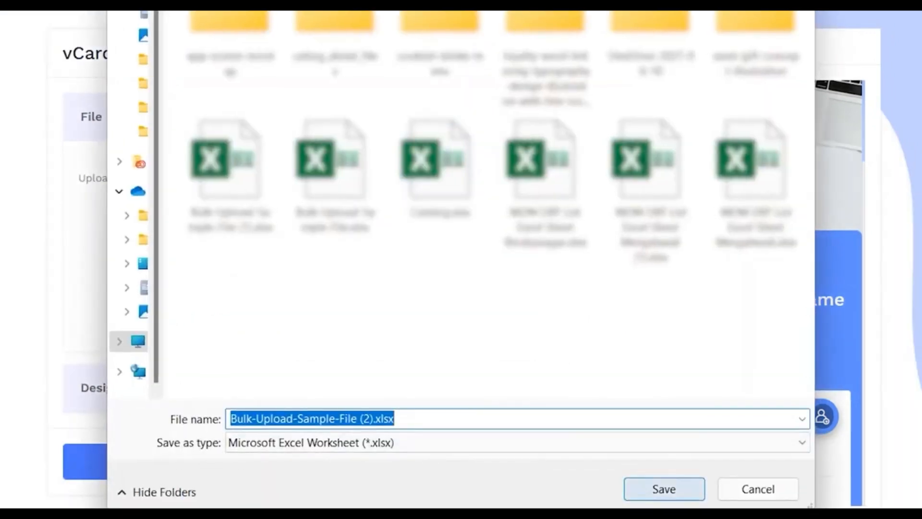
pyautogui.click(663, 489)
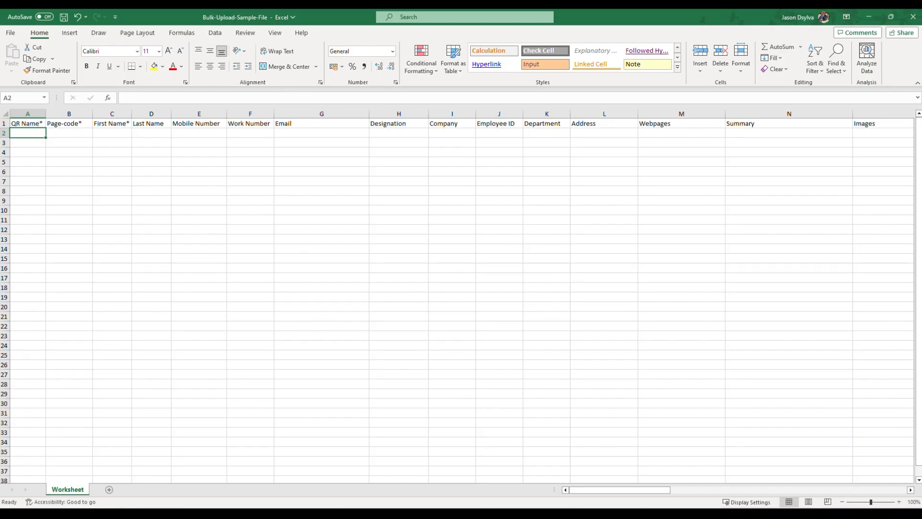
pyautogui.write('albert')
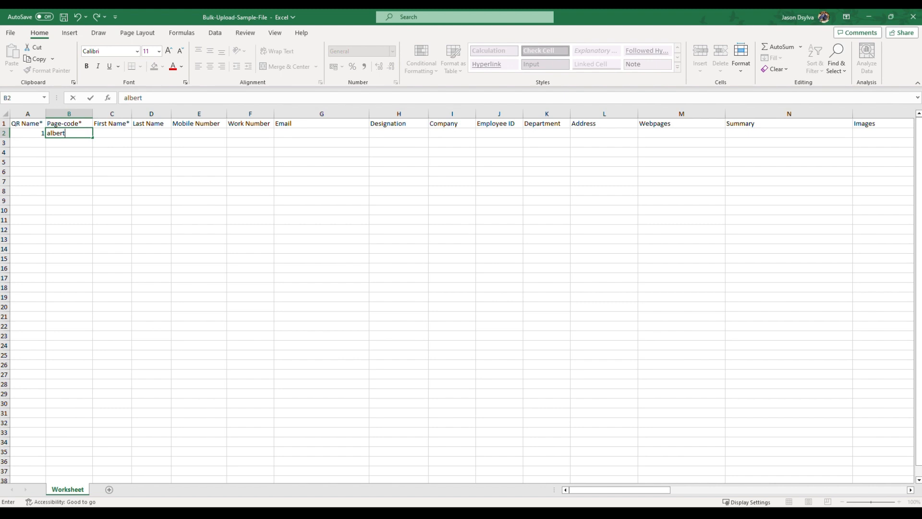
pyautogui.press('Tab')
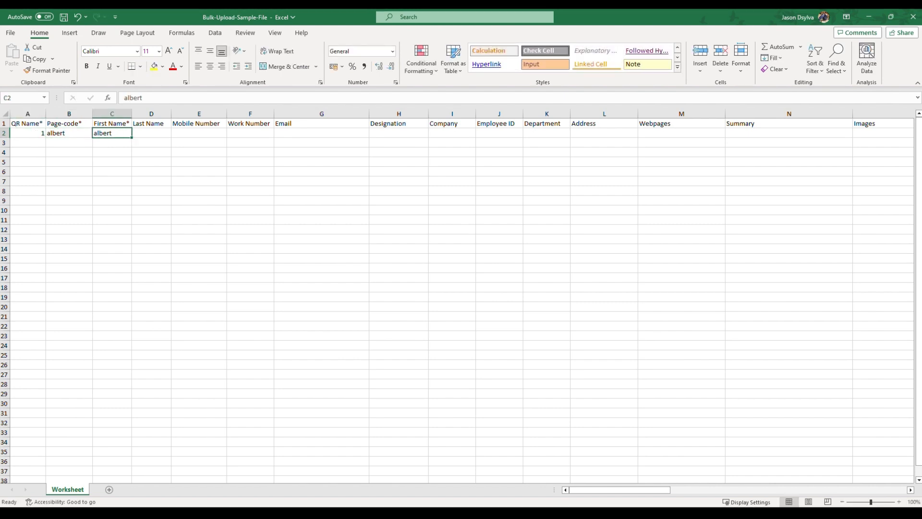
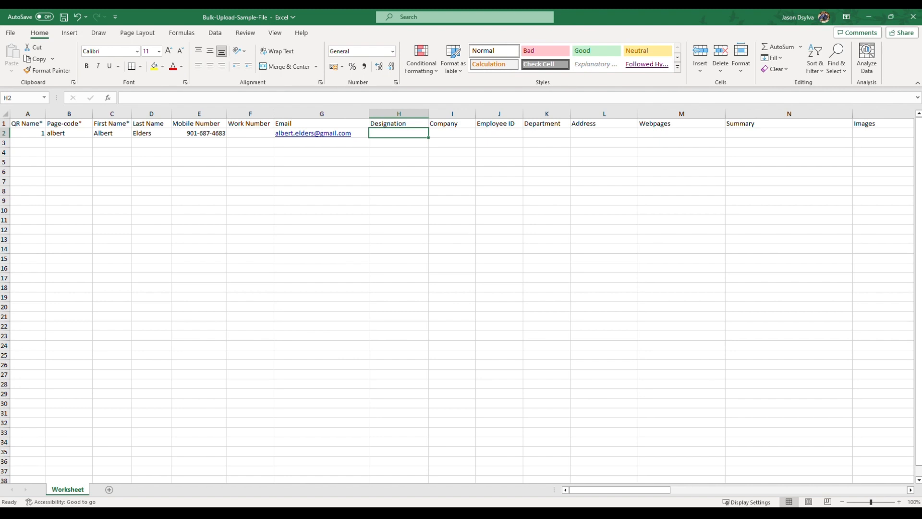
pyautogui.write('Social Media Mana')
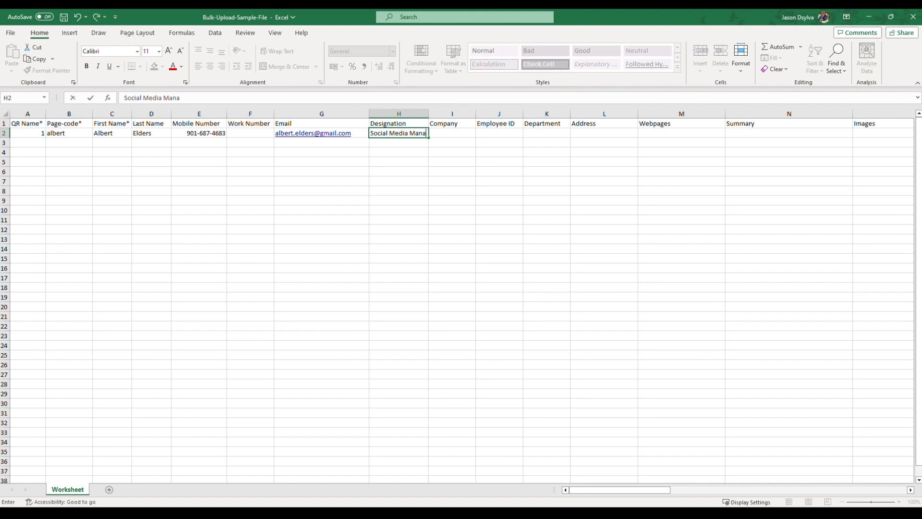
# Enter company Alena Enterprise, 1209, Marketing department, San Jose and the company webpage
pyautogui.write('Alena Ent')
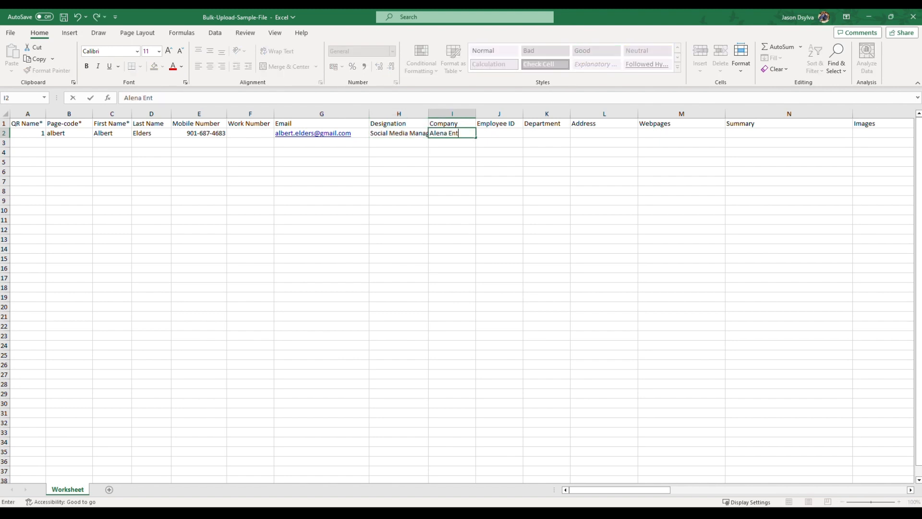
pyautogui.write('erprise')
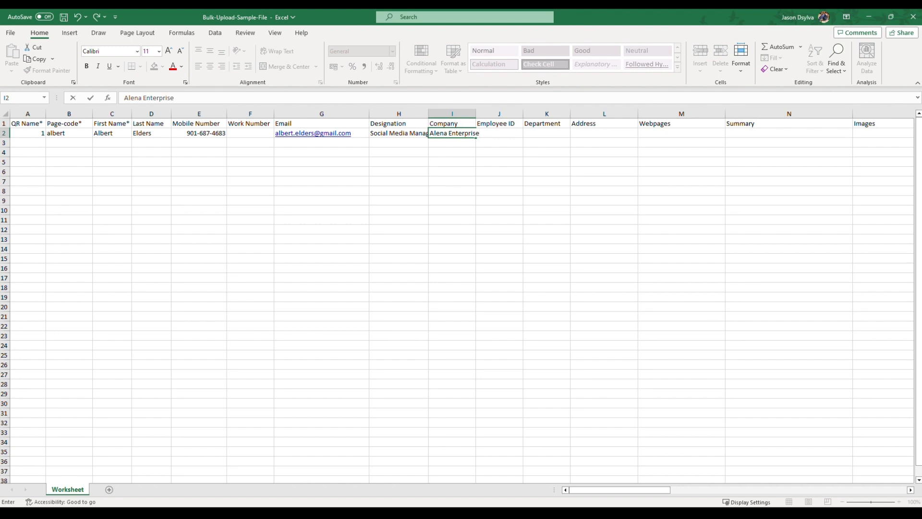
pyautogui.write('1209')
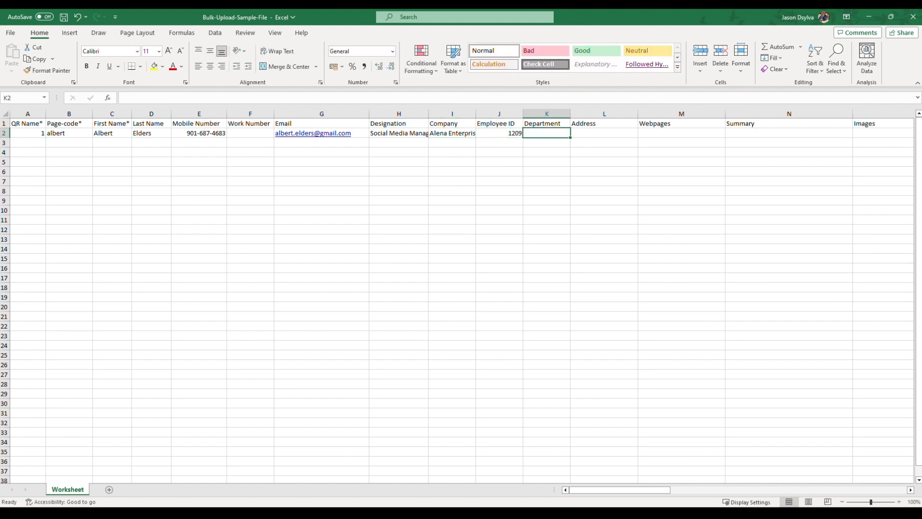
pyautogui.write('Marketing')
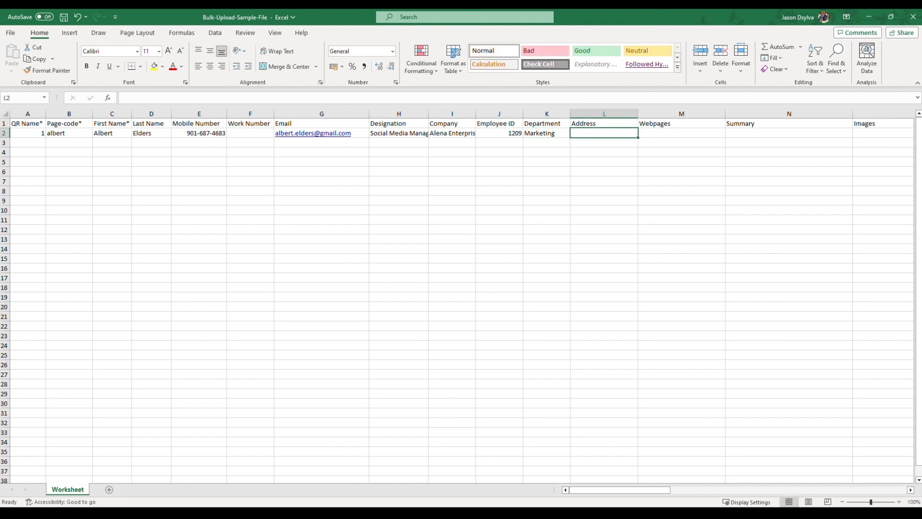
pyautogui.write('san Jose')
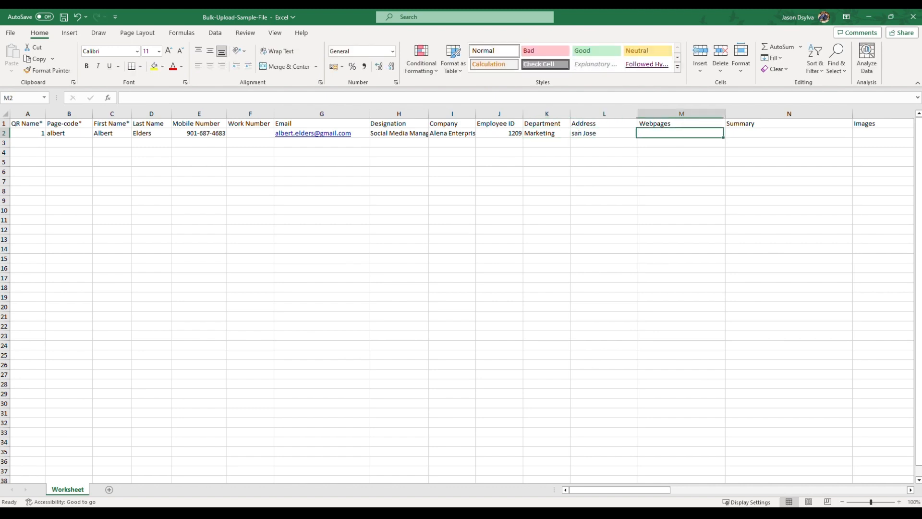
pyautogui.write('www.a;ena')
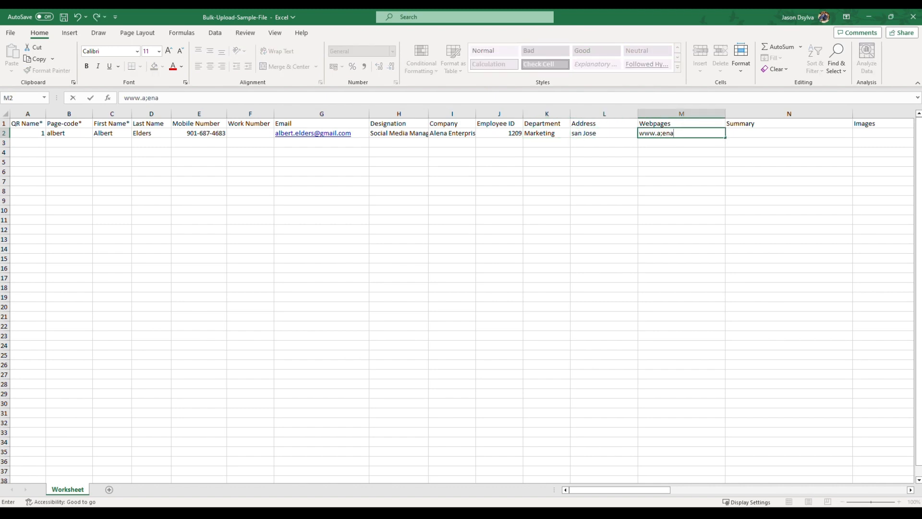
pyautogui.write('enterprise.com')
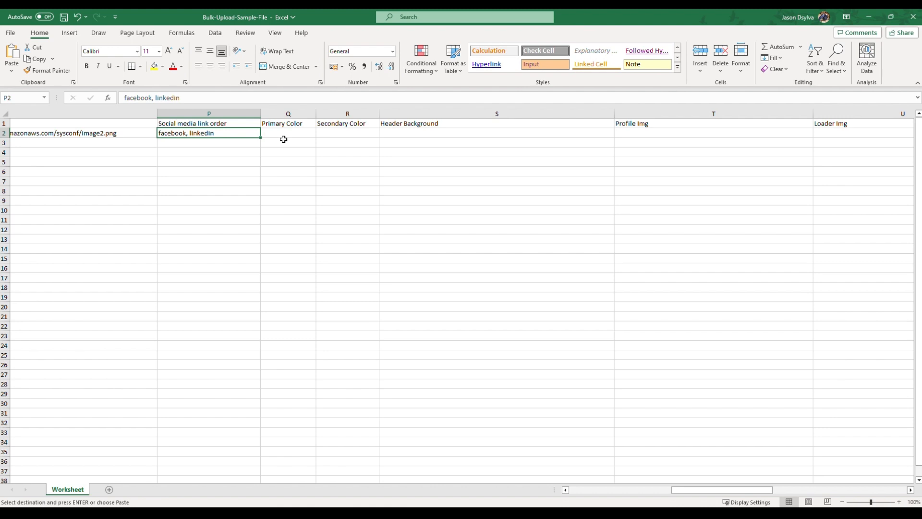
# Add colors #608FFF and #C5FEFF, header and profile image links, and begin Heena's row
pyautogui.write('#608FFF')
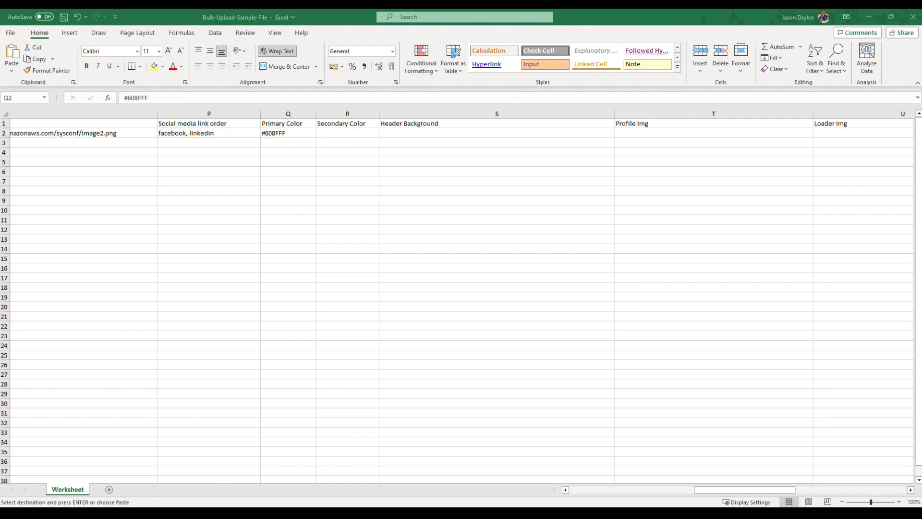
pyautogui.write('#C5FEFF')
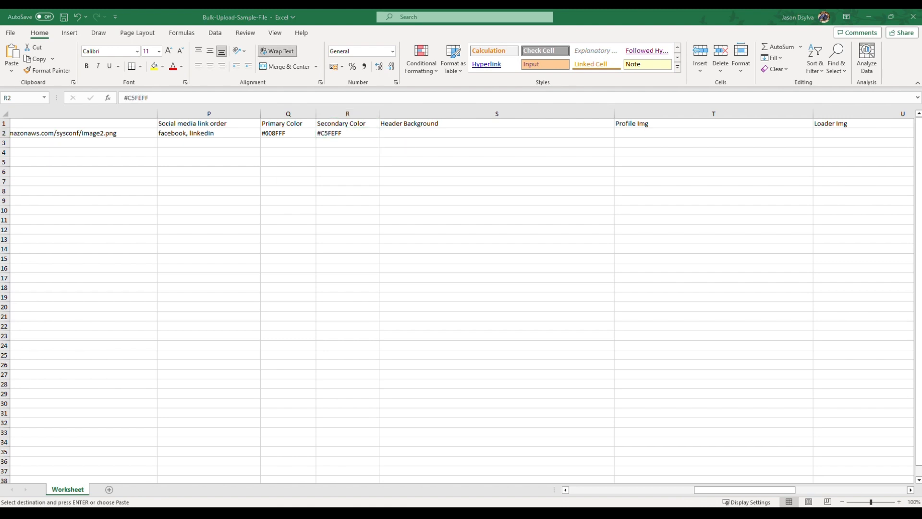
pyautogui.click(347, 132)
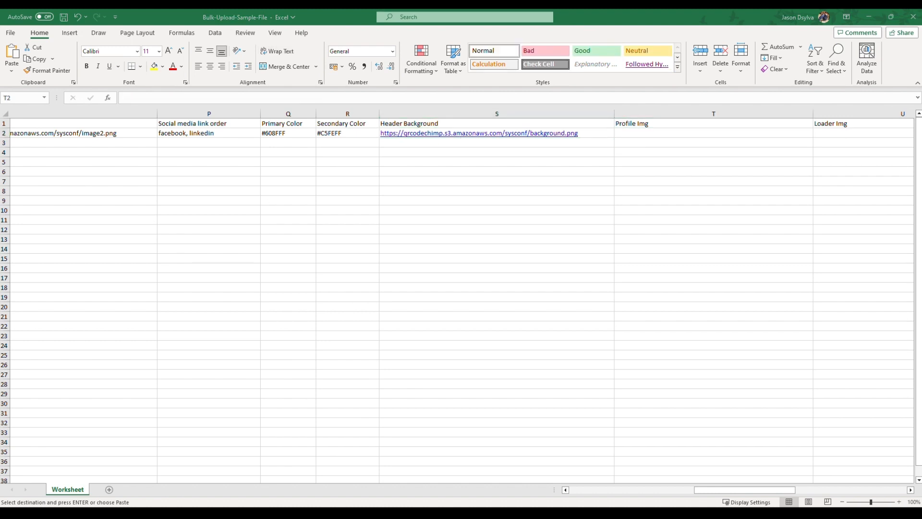
pyautogui.click(713, 133)
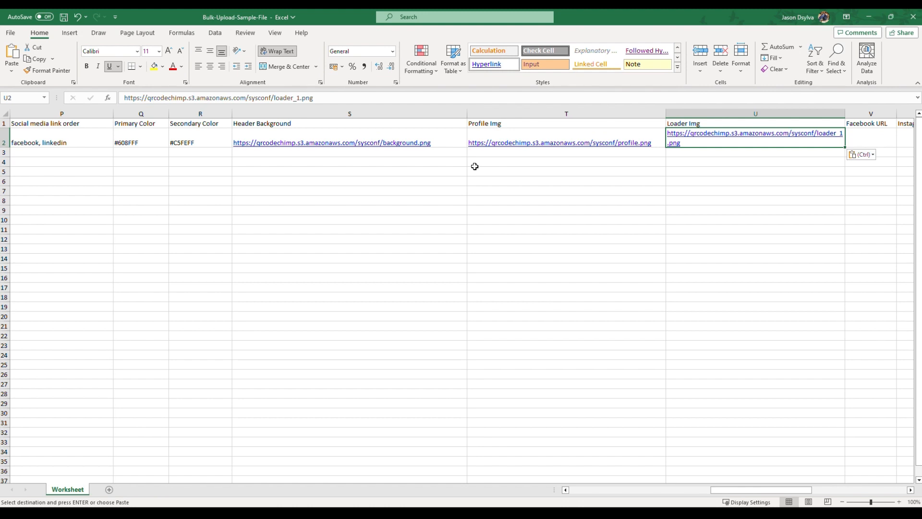
pyautogui.hscroll(3)
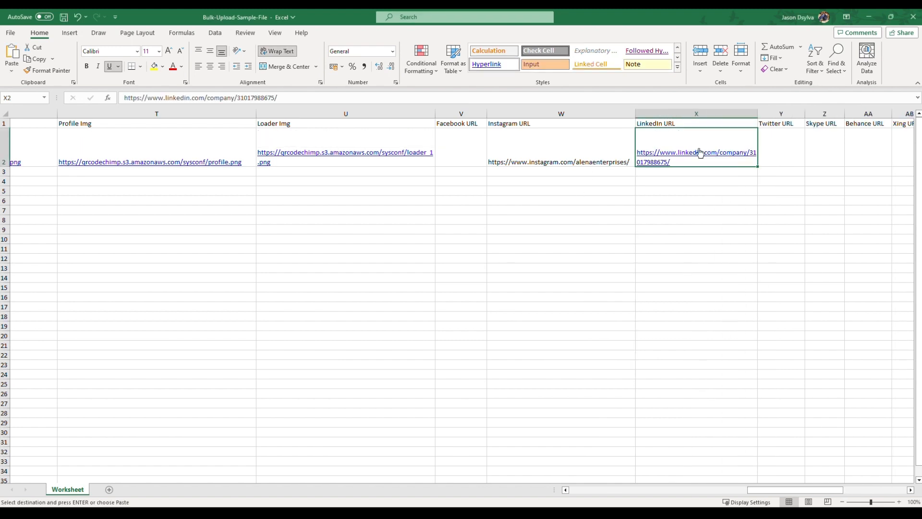
pyautogui.write('heena')
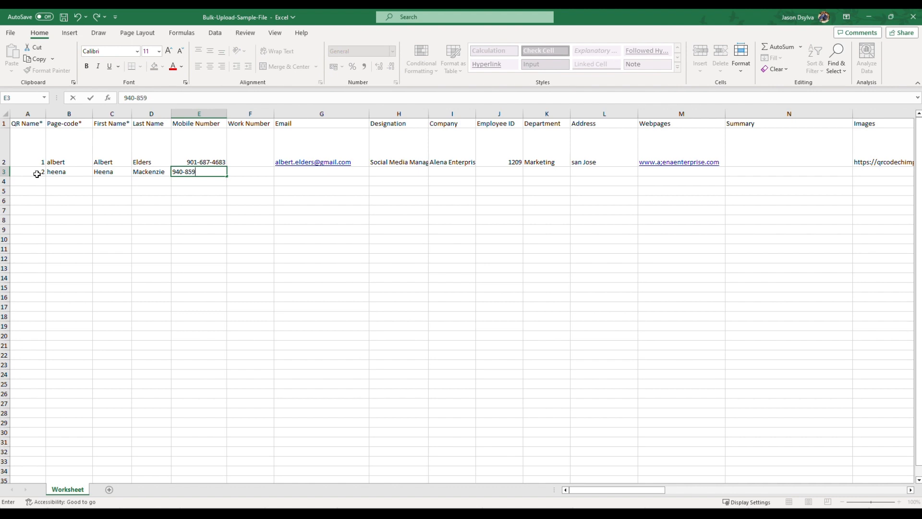
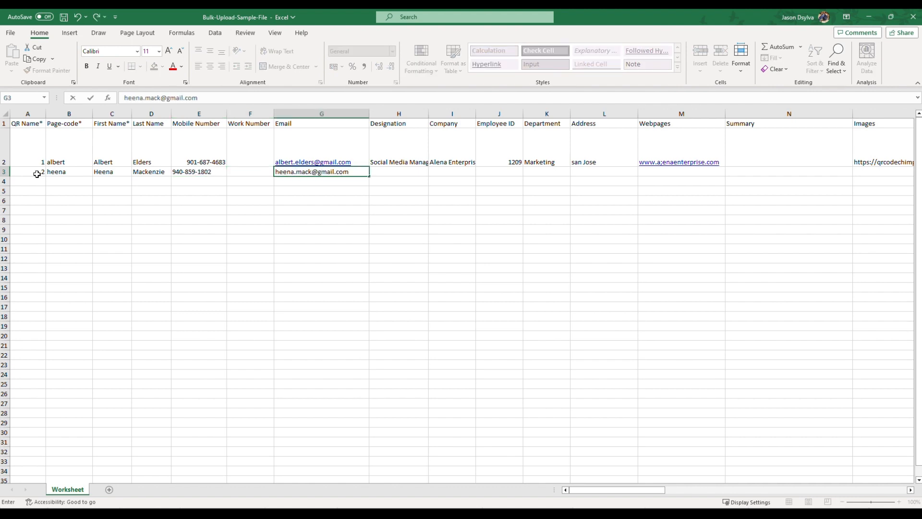
pyautogui.write('Marketing Execut')
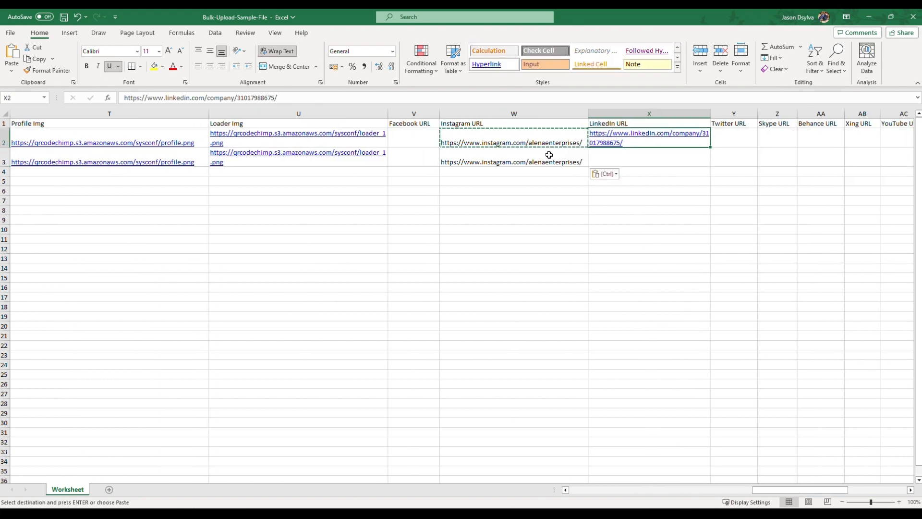
pyautogui.write('Br')
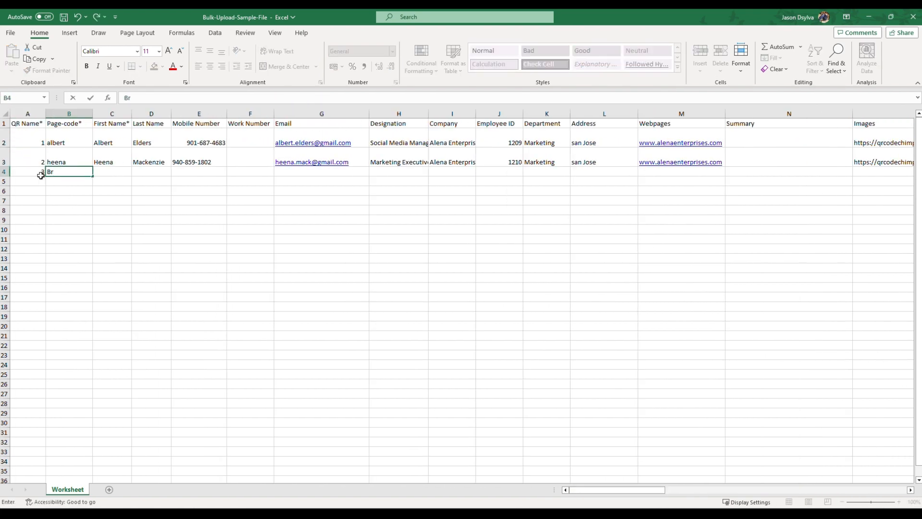
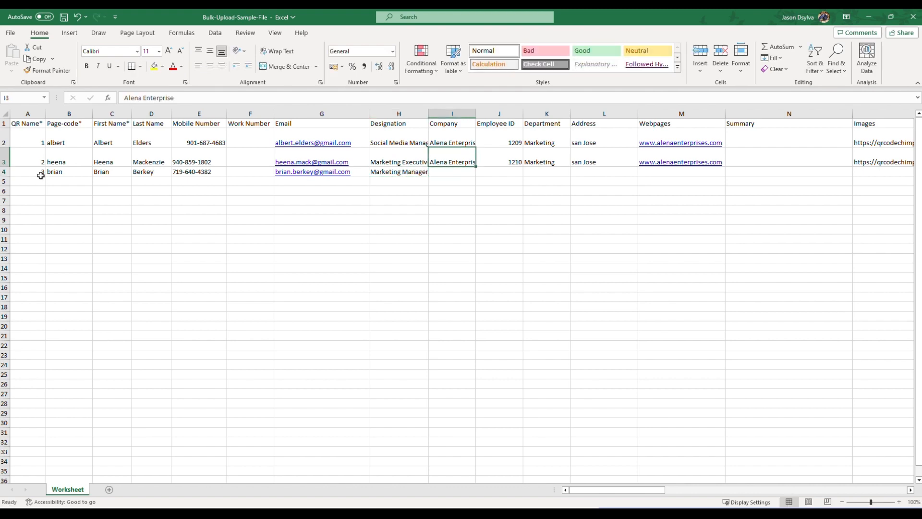
pyautogui.press('ctrl+v')
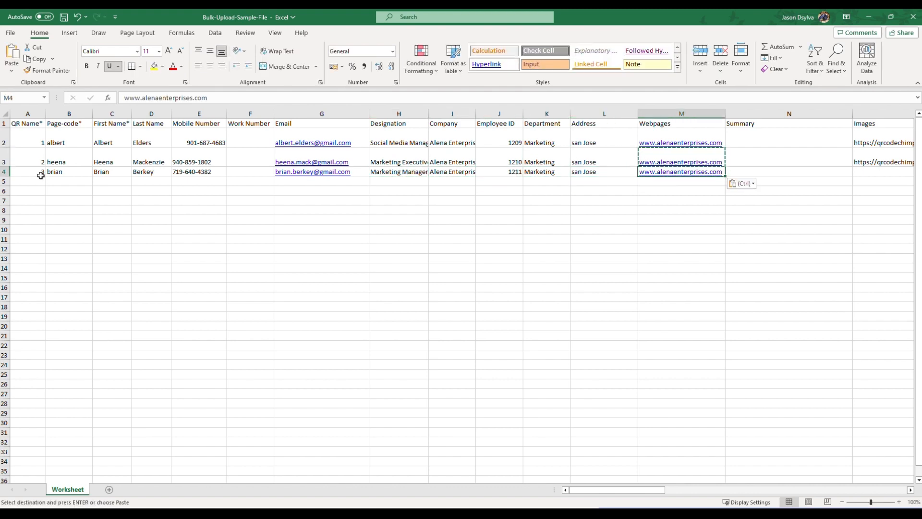
pyautogui.hscroll(3)
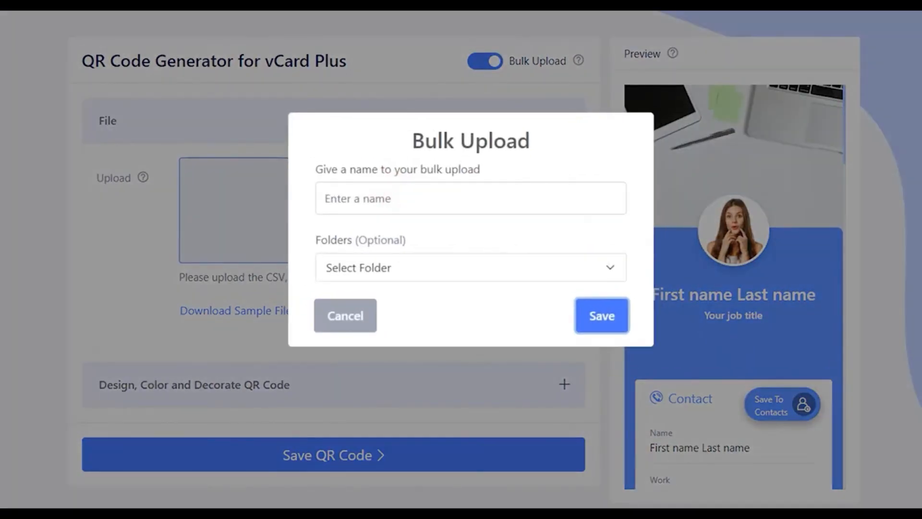
# Name the batch 'My…', upload Bulk-Upload-Sample-File (2).xlsx and confirm the mapped fields
pyautogui.write('My')
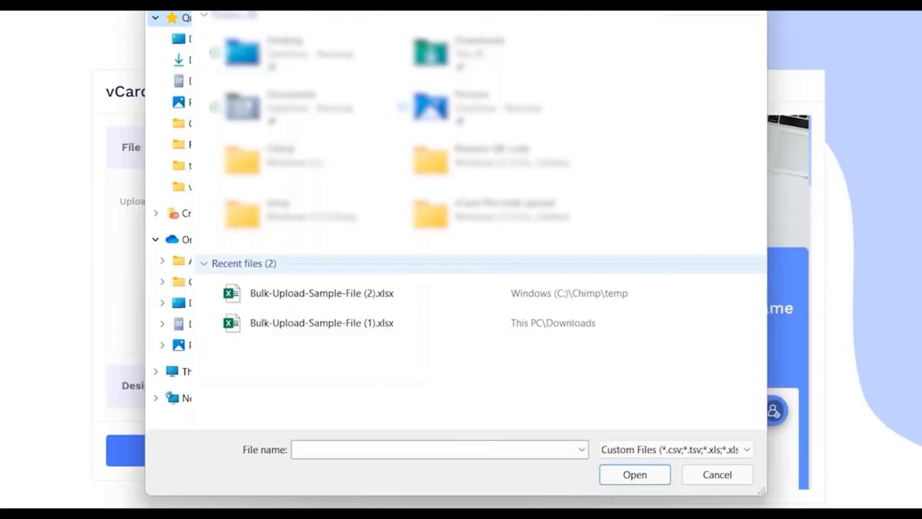
pyautogui.click(322, 293)
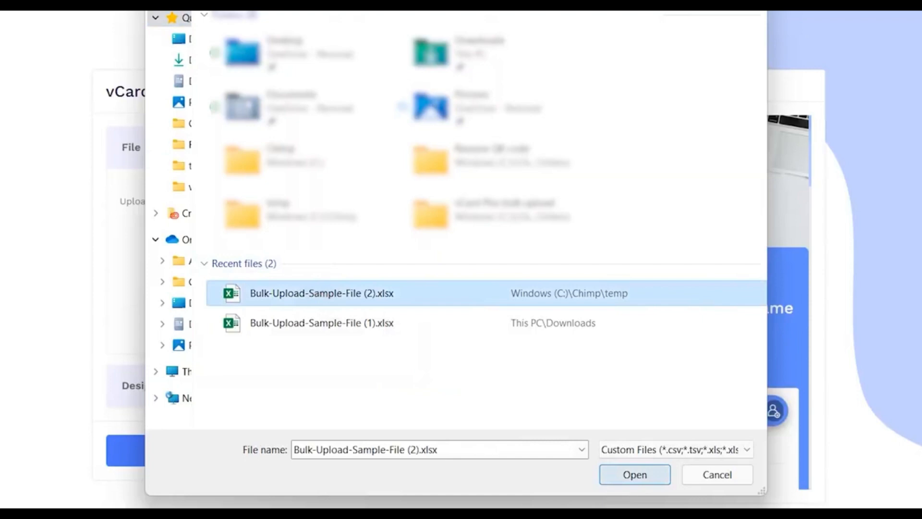
pyautogui.click(634, 474)
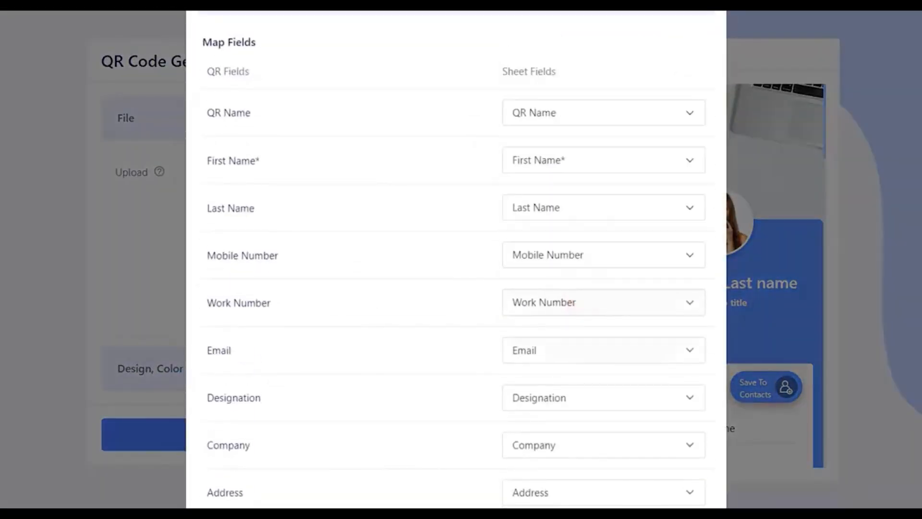
pyautogui.scroll(-3)
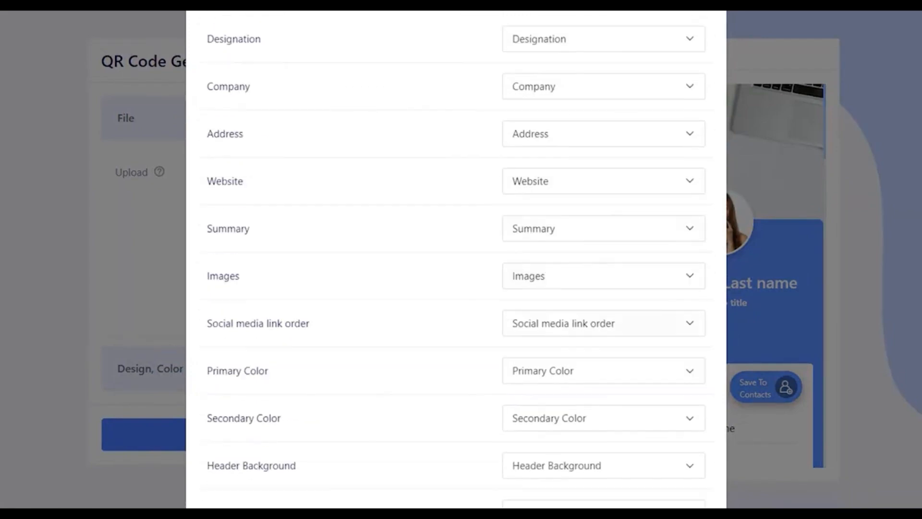
pyautogui.scroll(-3)
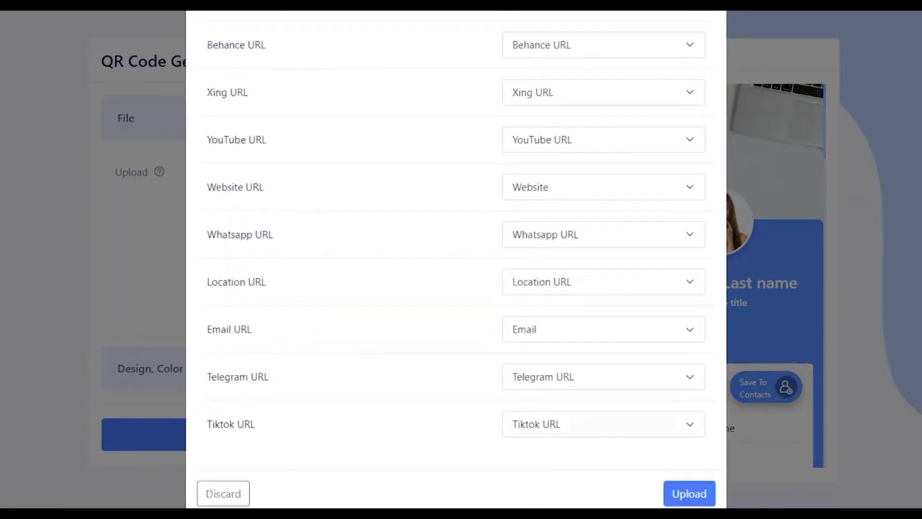
pyautogui.click(688, 493)
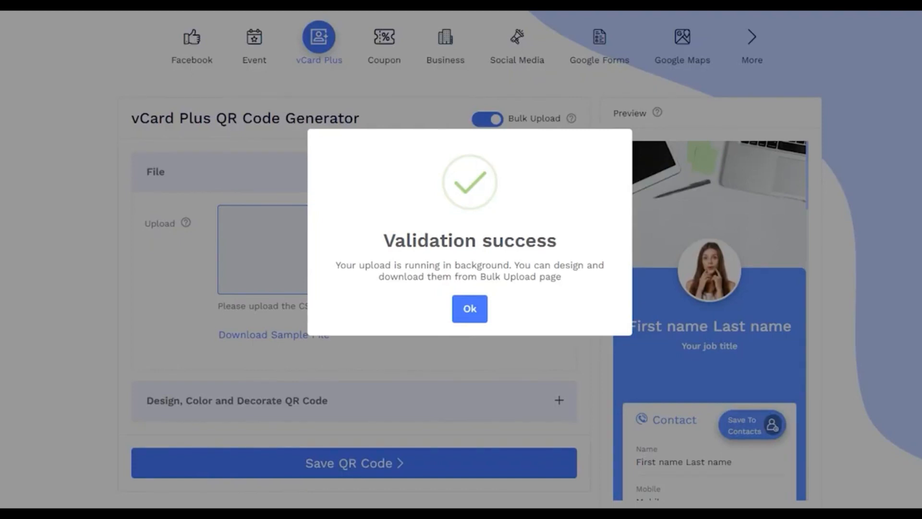
# Dismiss the validation message, check QR code 5's actions menu, and return to the bulk list
pyautogui.click(470, 309)
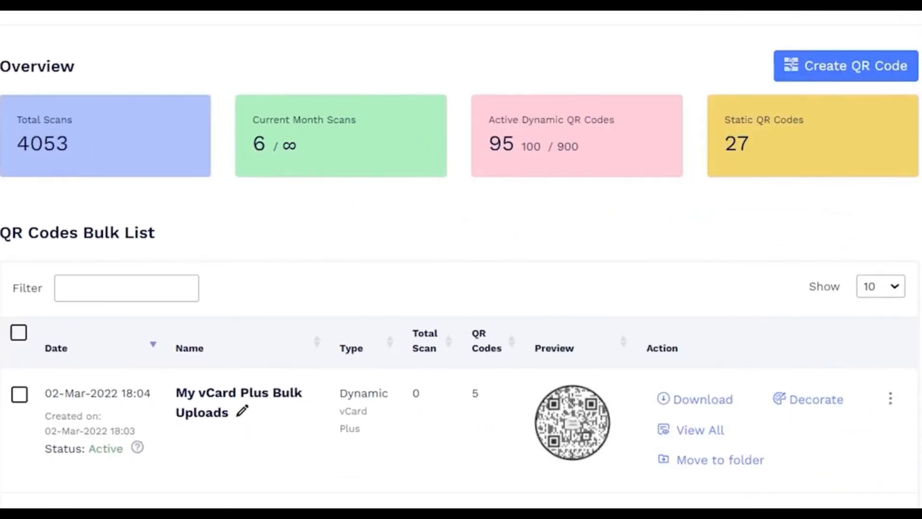
pyautogui.moveTo(698, 429)
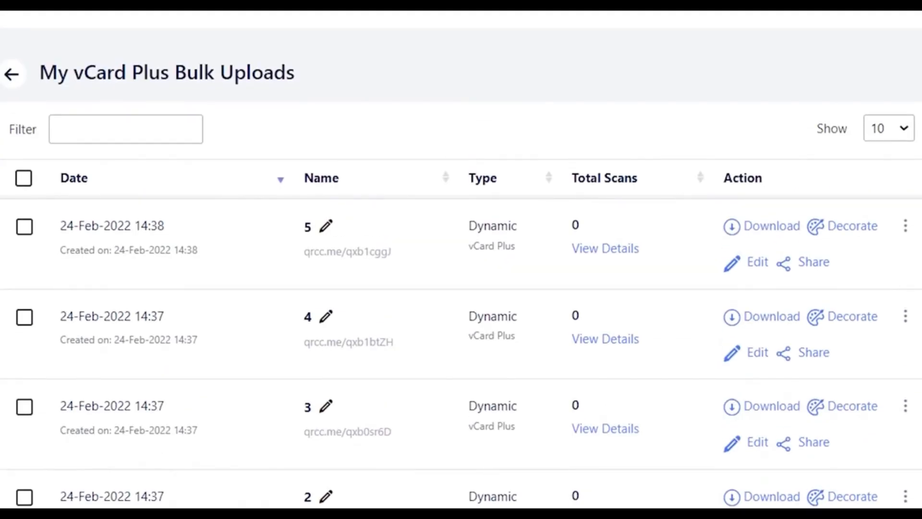
pyautogui.moveTo(849, 225)
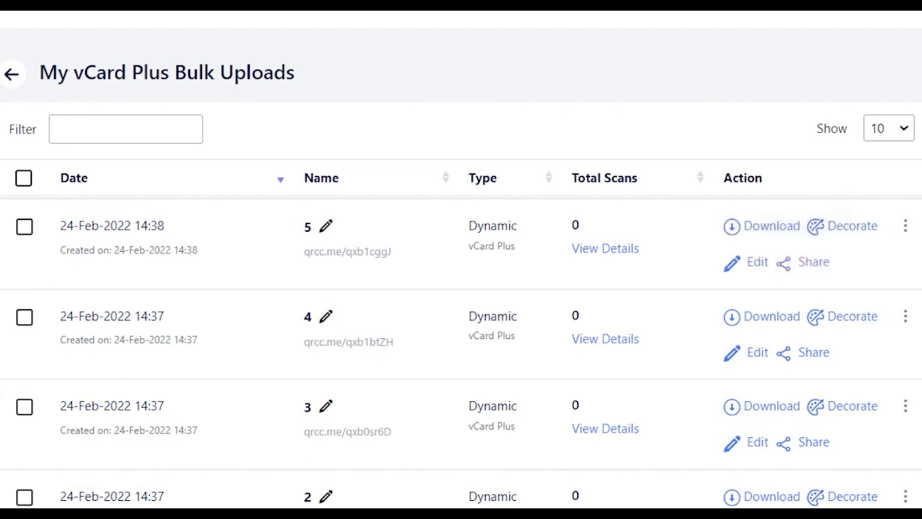
pyautogui.click(904, 225)
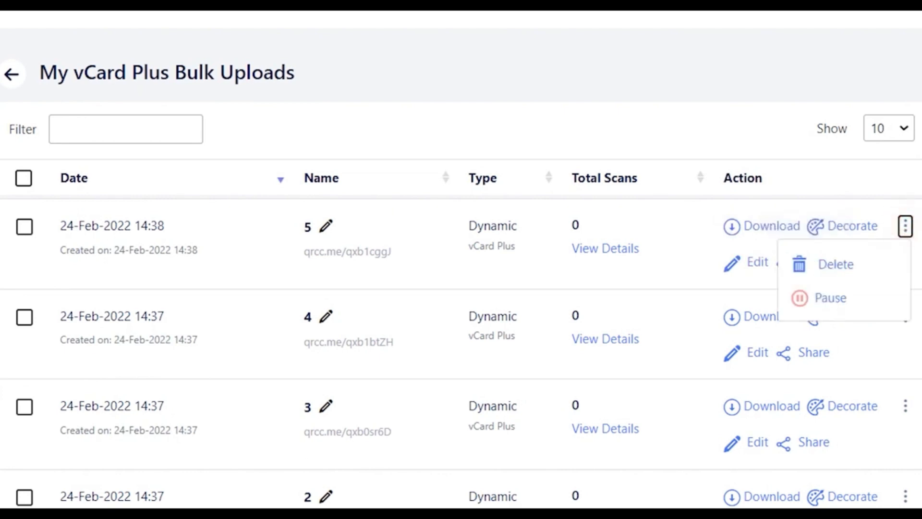
pyautogui.click(13, 74)
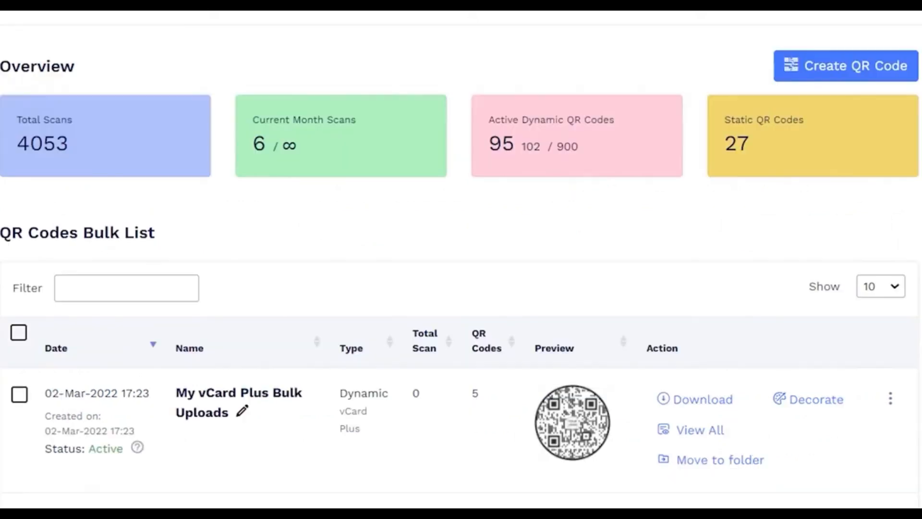
pyautogui.moveTo(815, 399)
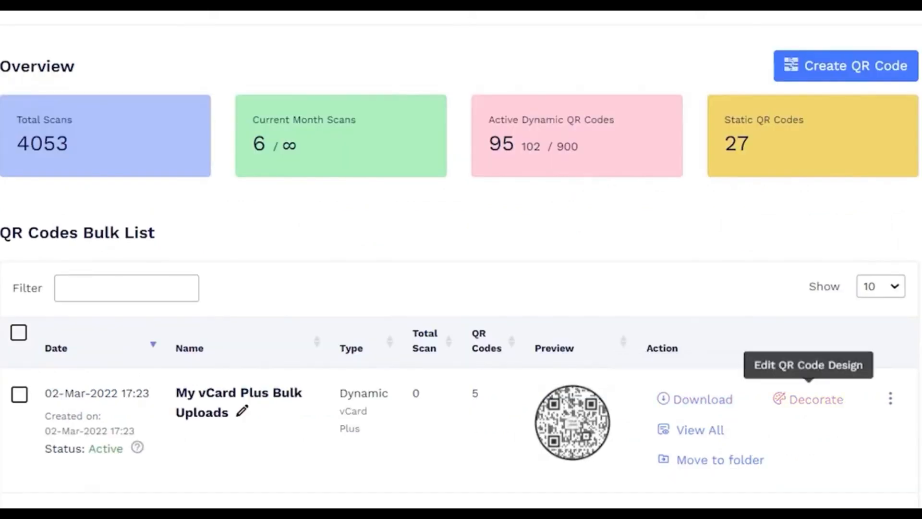